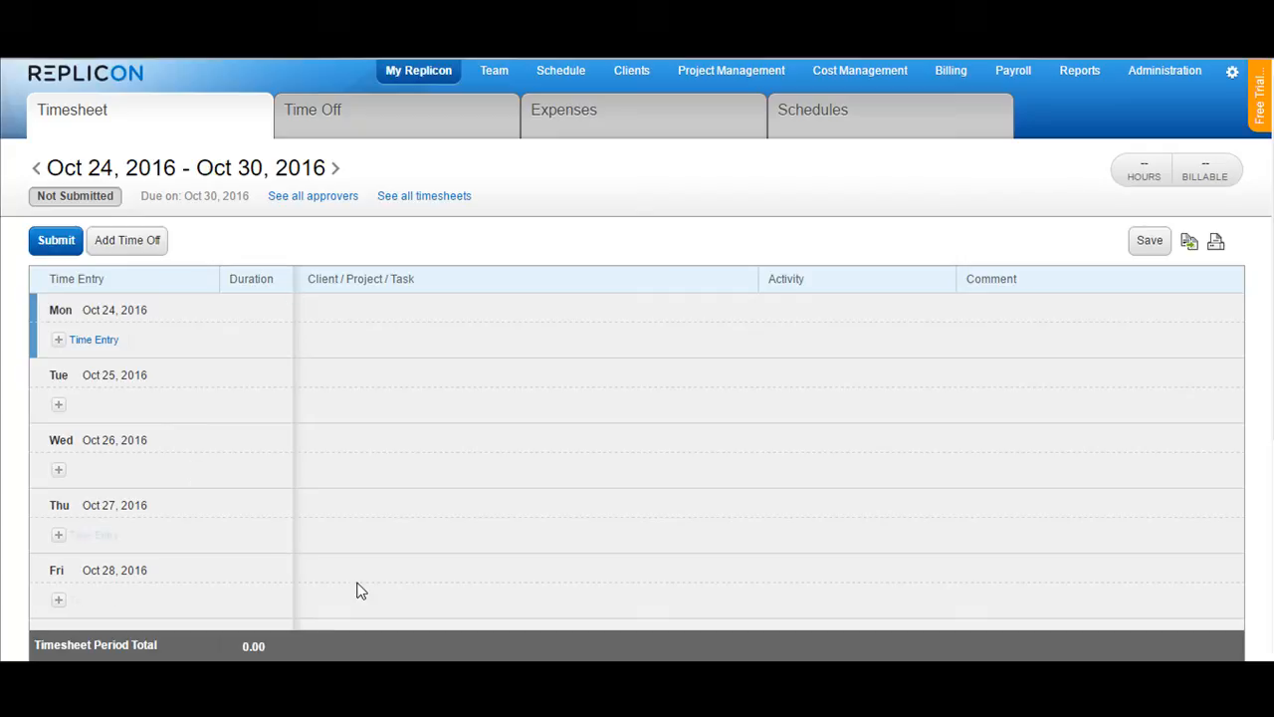
Add a time entry for Monday Oct 24 starting at 09:00 AM
{"action": "scroll", "scroll_direction": "down", "scroll_amount": 3}
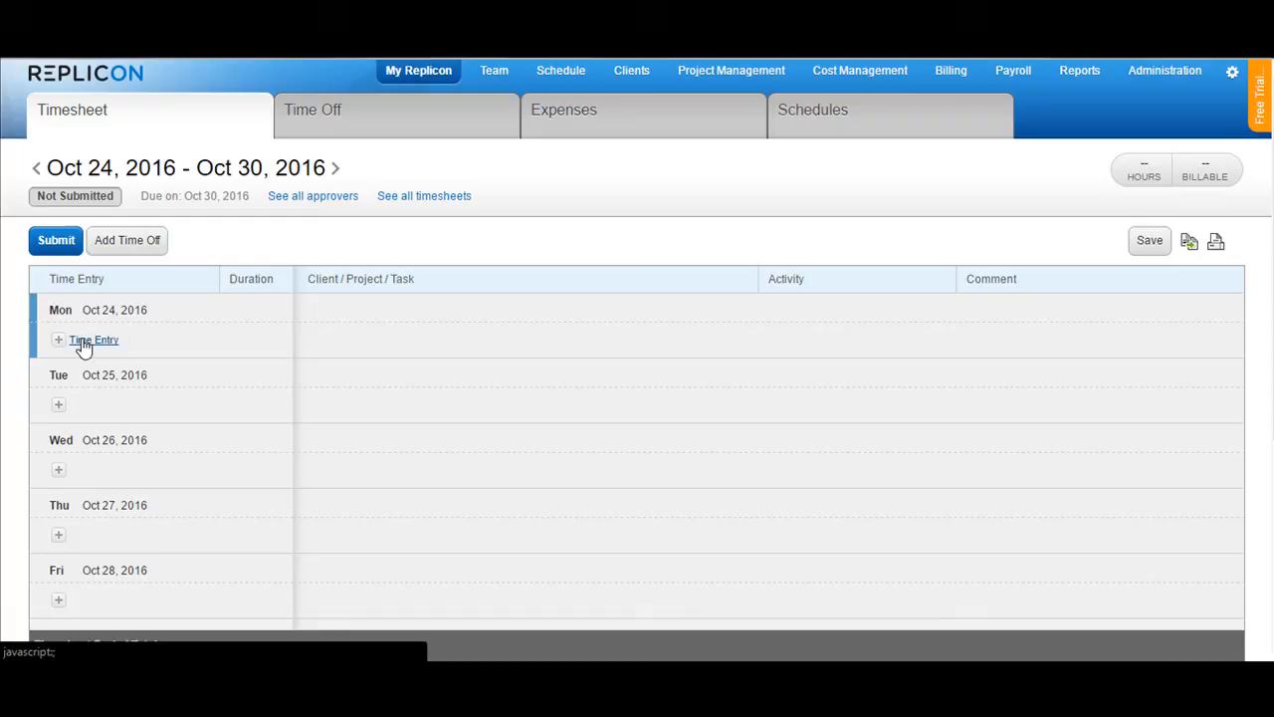
{"action": "left_click", "coordinate": [94, 340]}
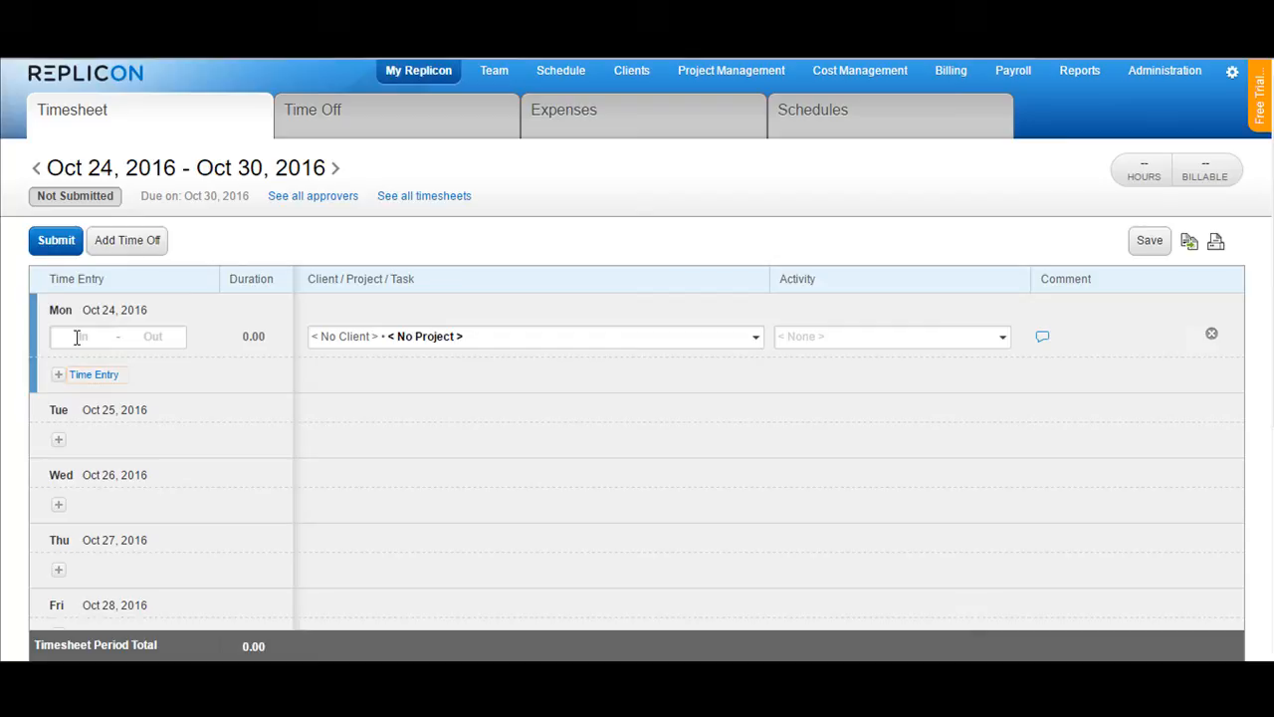
{"action": "type", "text": "9"}
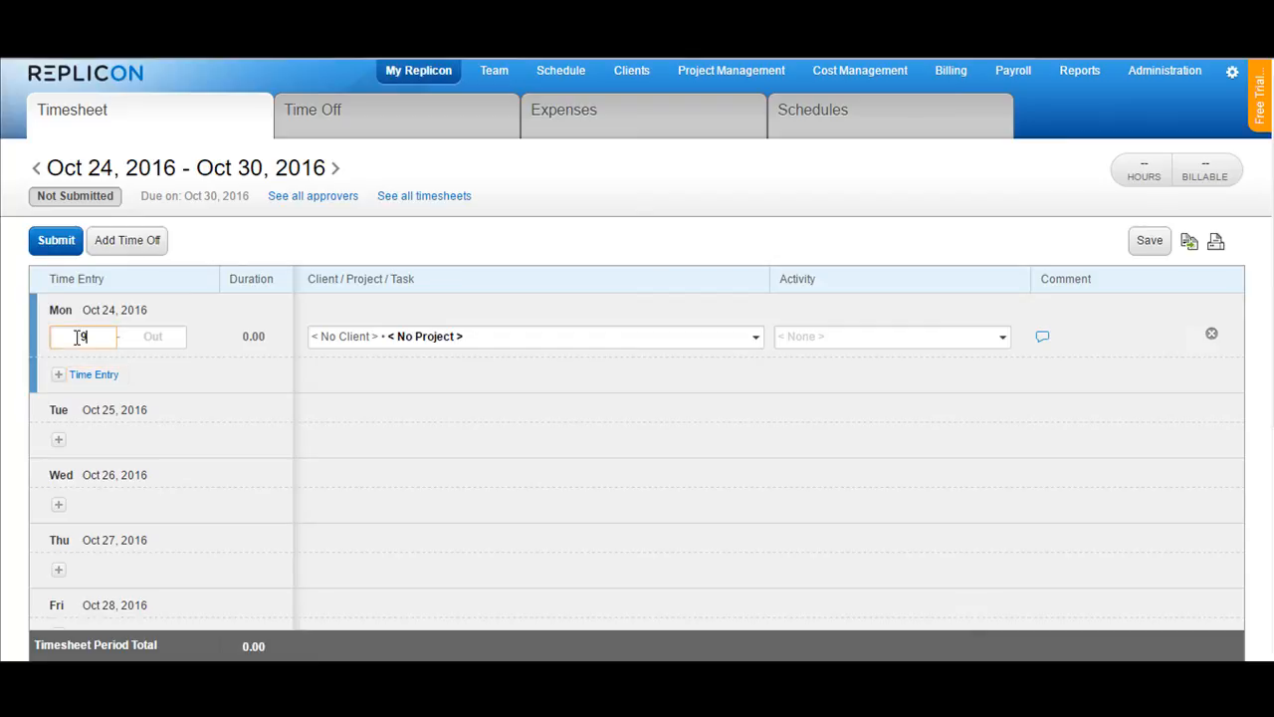
{"action": "type", "text": "9:00 AM"}
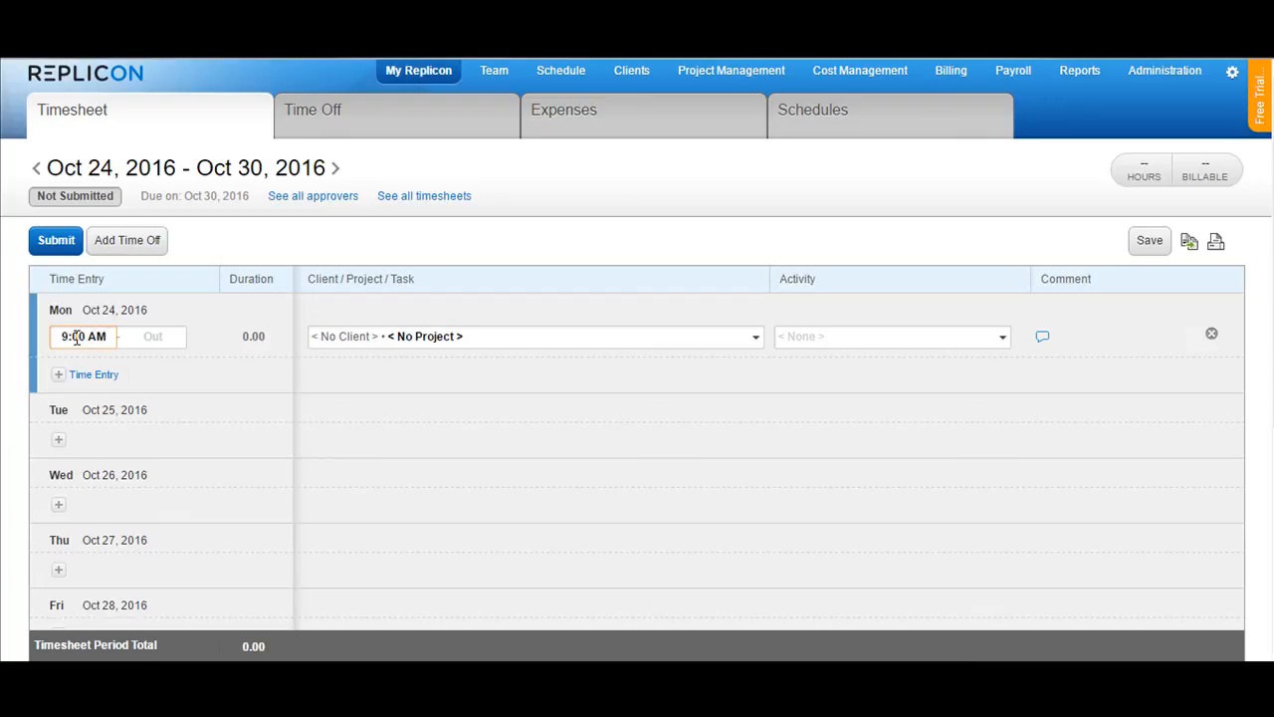
{"action": "left_click", "coordinate": [82, 336]}
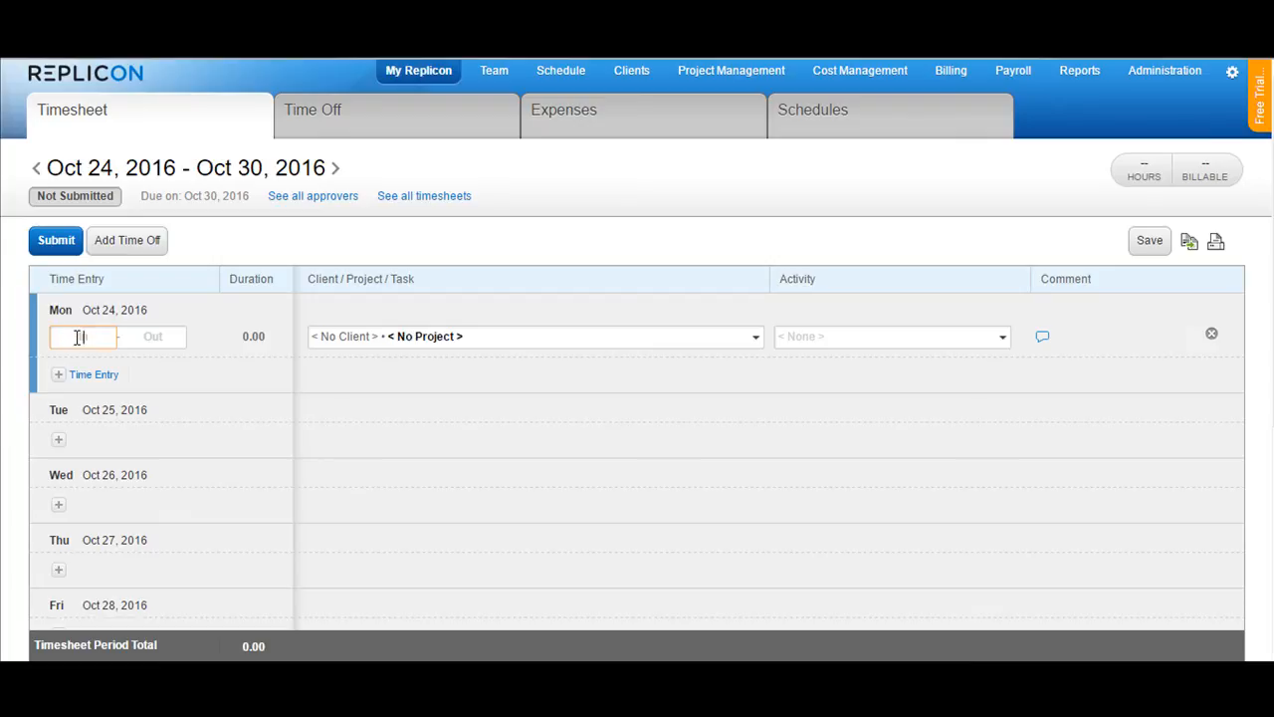
{"action": "type", "text": "9"}
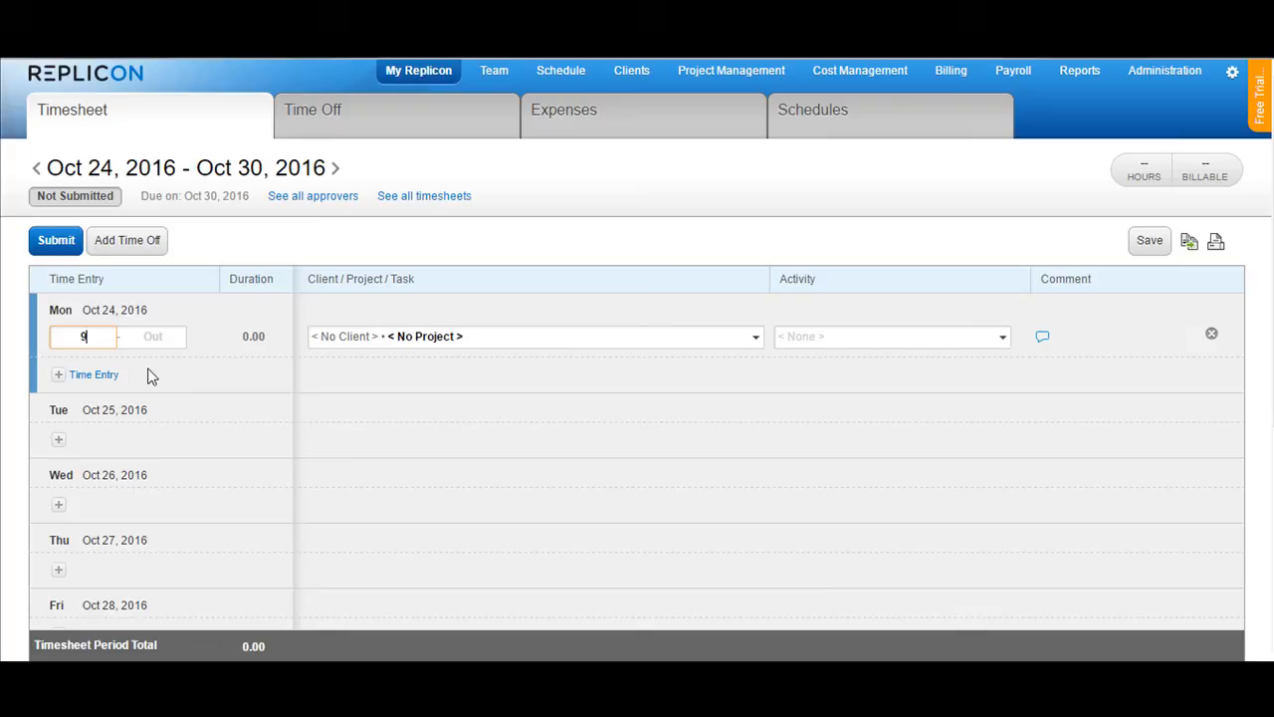
{"action": "type", "text": "09:00 AM"}
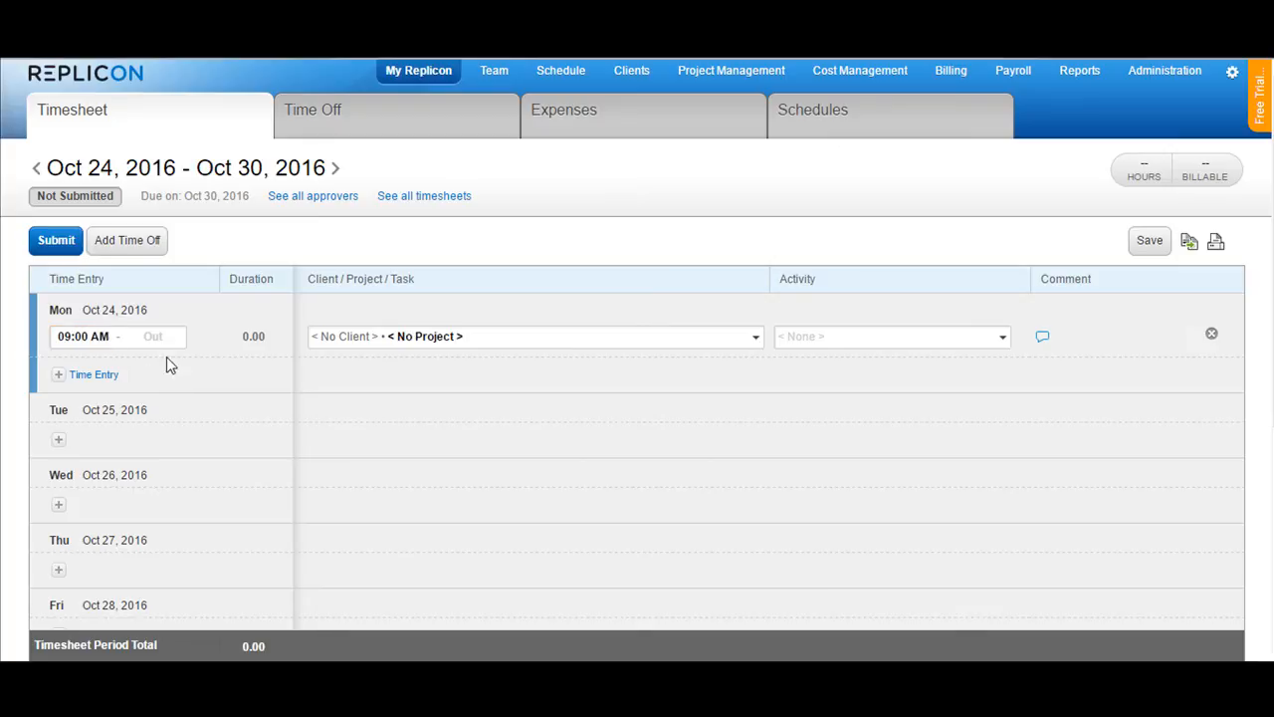
Set the entry's end time to 6:00 PM, giving 9.00 hours
{"action": "left_click", "coordinate": [153, 337]}
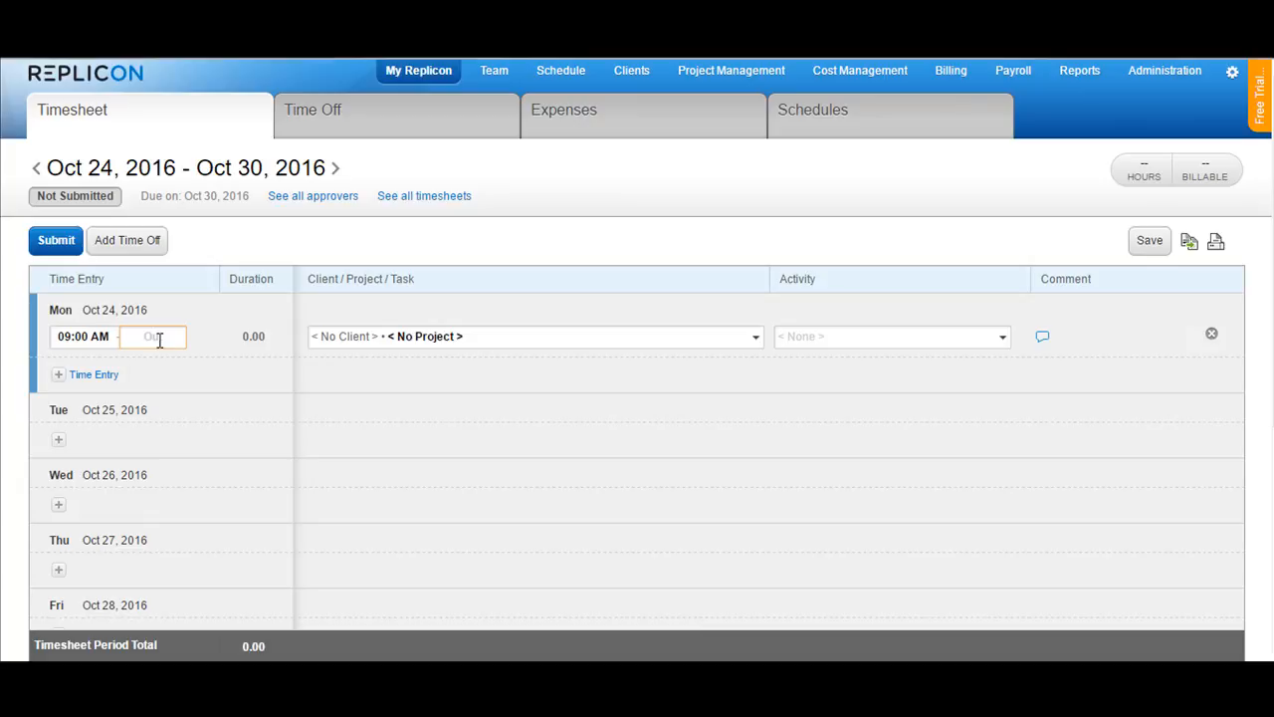
{"action": "type", "text": "18:00"}
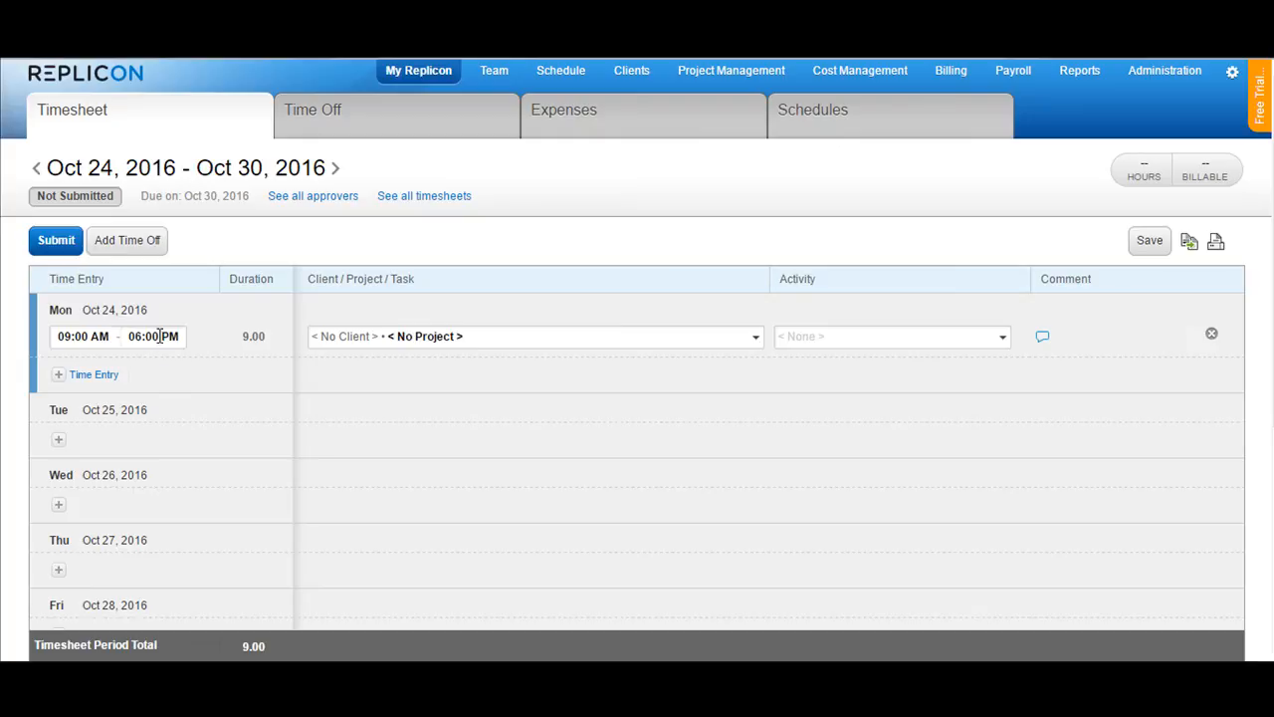
{"action": "left_click", "coordinate": [153, 335]}
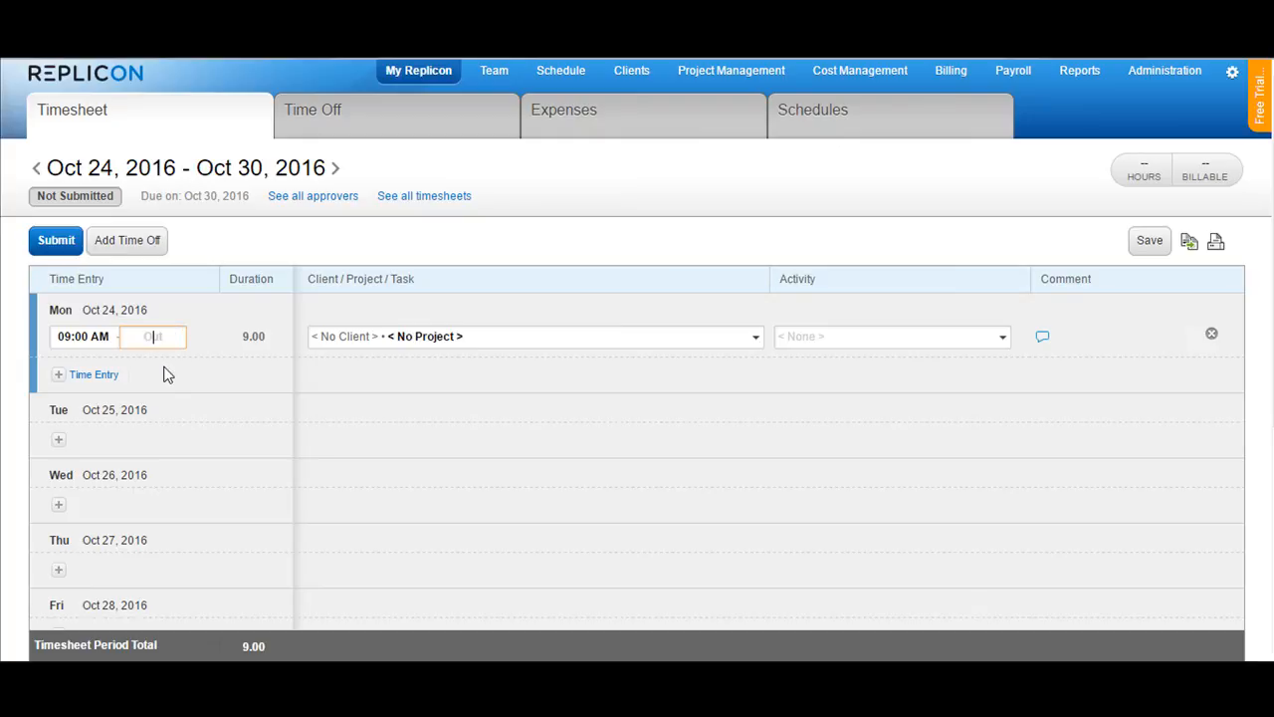
{"action": "type", "text": "6:00"}
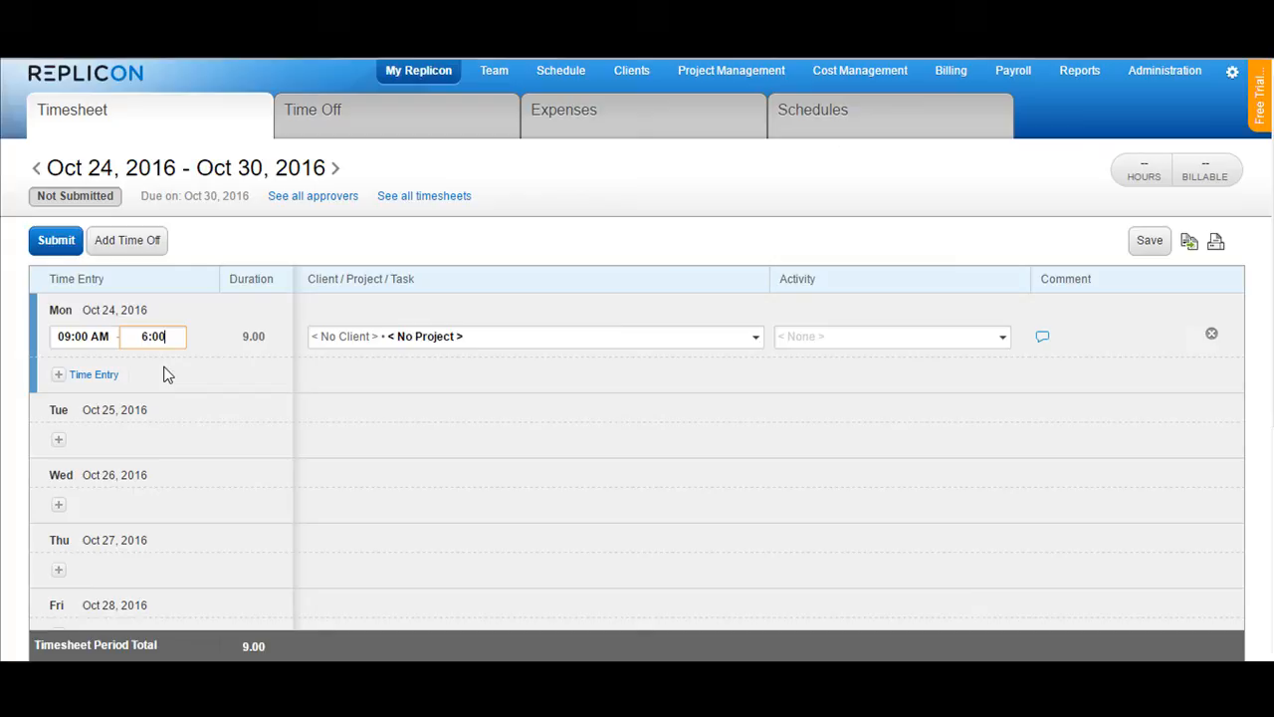
{"action": "type", "text": "6:00 PM"}
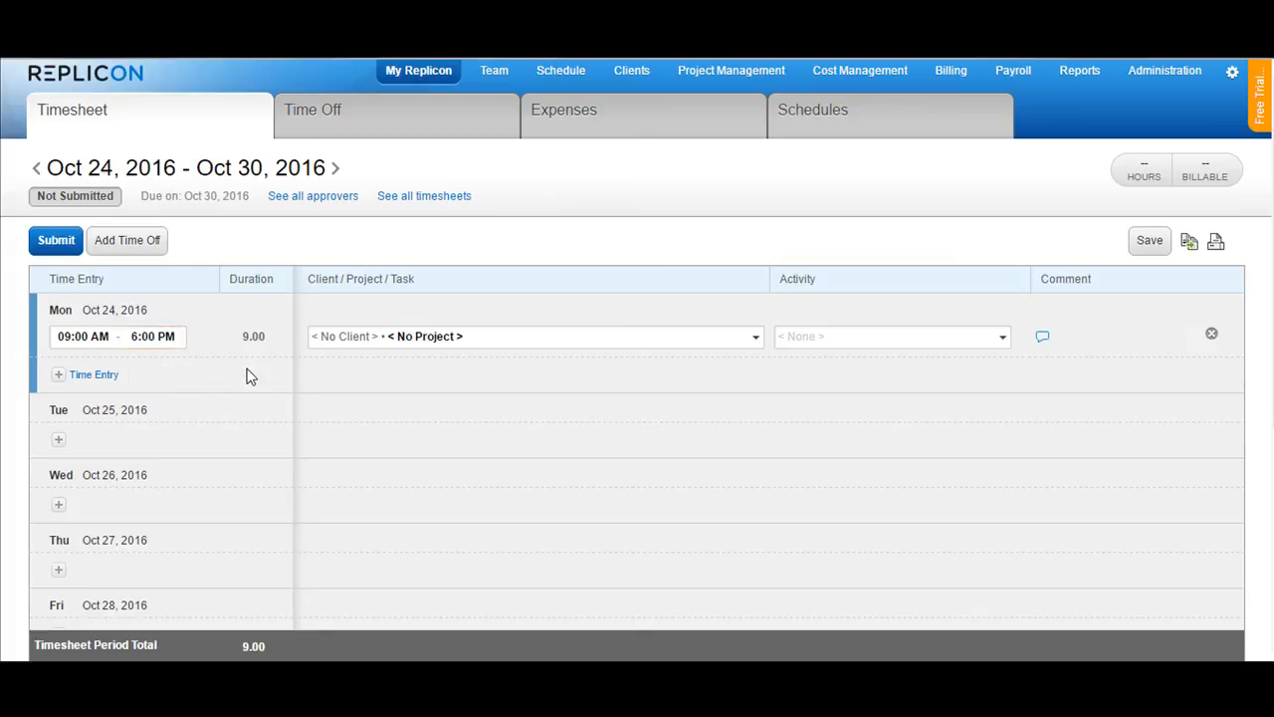
Assign the entry to Advantage Technologies • Customer Billing System • Design with activity Testing
{"action": "left_click", "coordinate": [534, 335]}
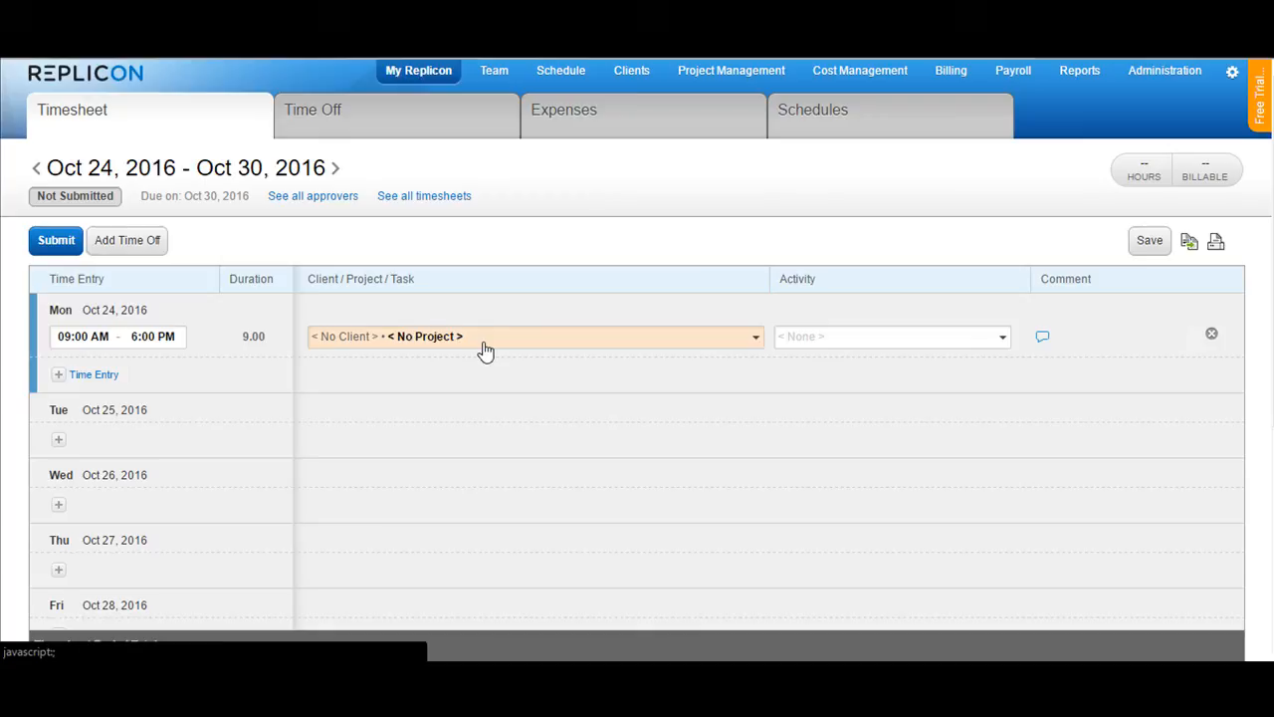
{"action": "mouse_move", "coordinate": [553, 307]}
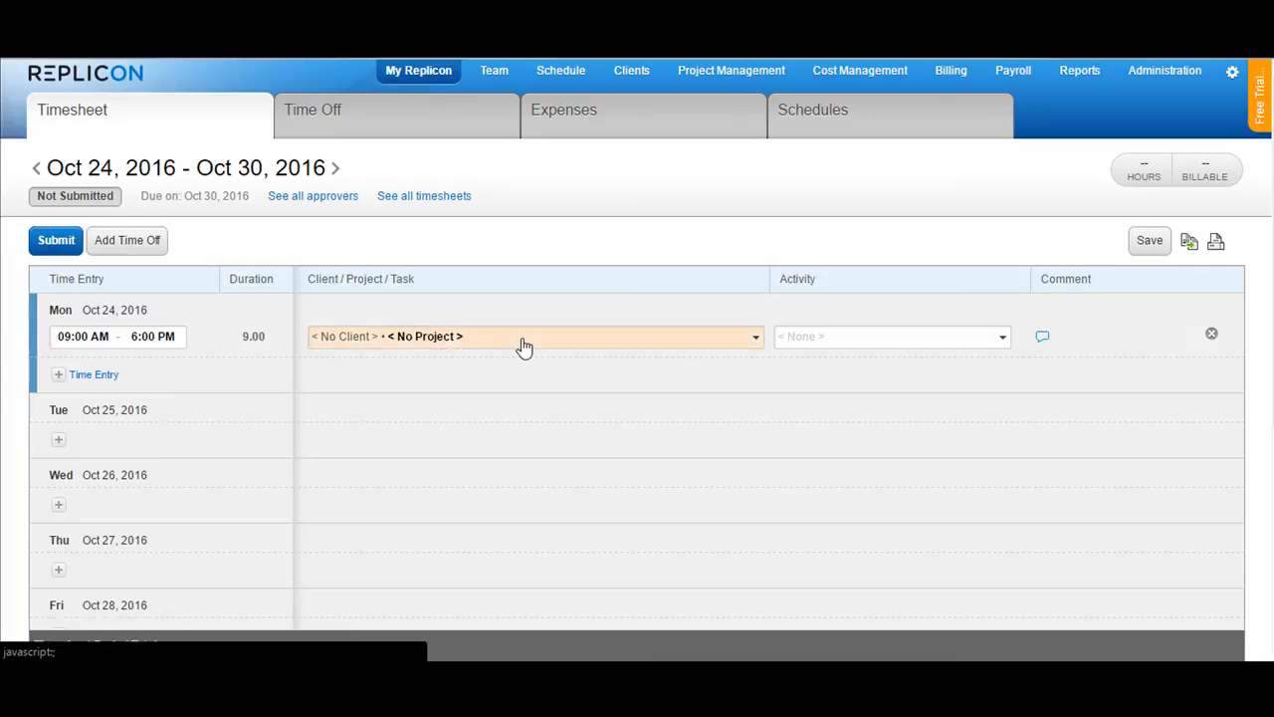
{"action": "left_click", "coordinate": [524, 336]}
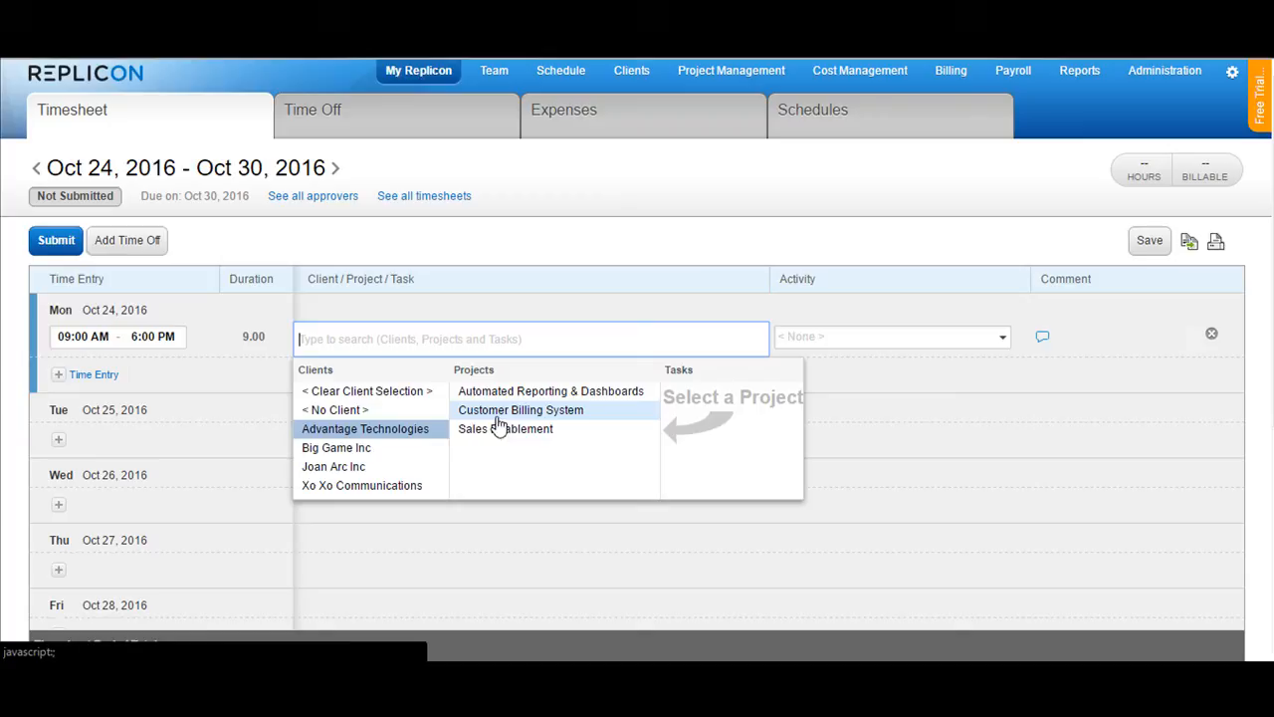
{"action": "left_click", "coordinate": [520, 409]}
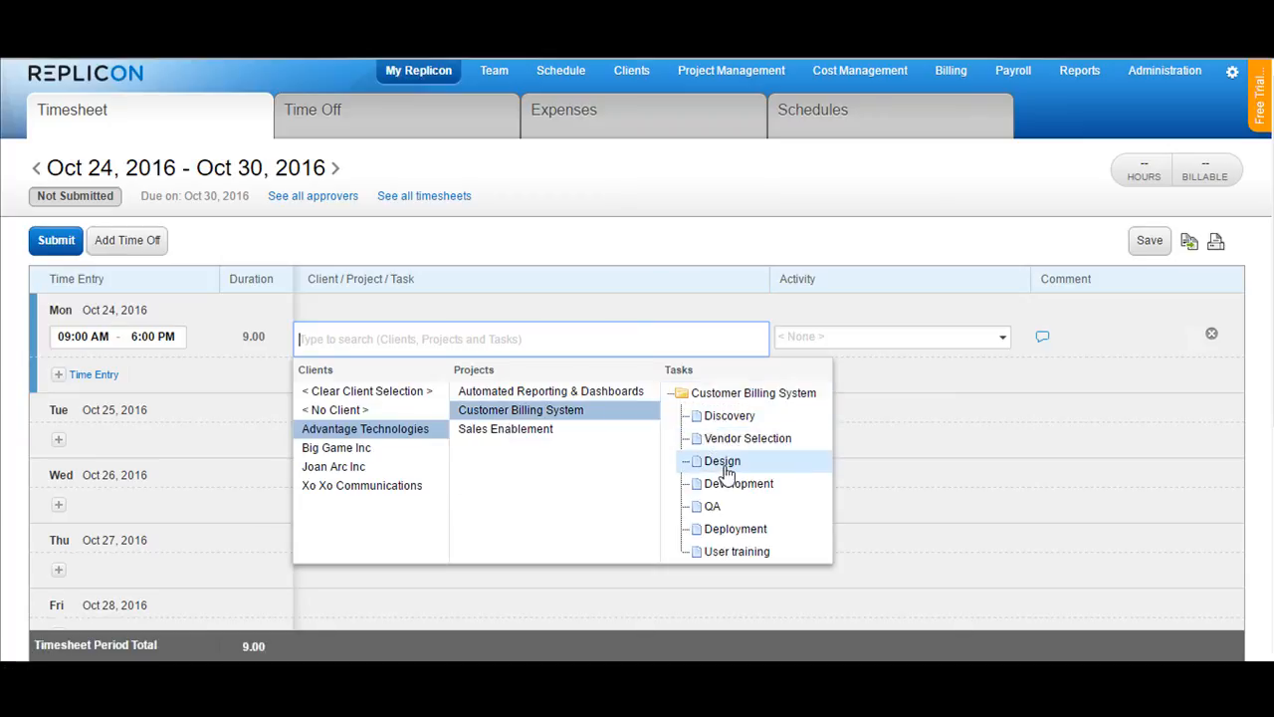
{"action": "left_click", "coordinate": [722, 460]}
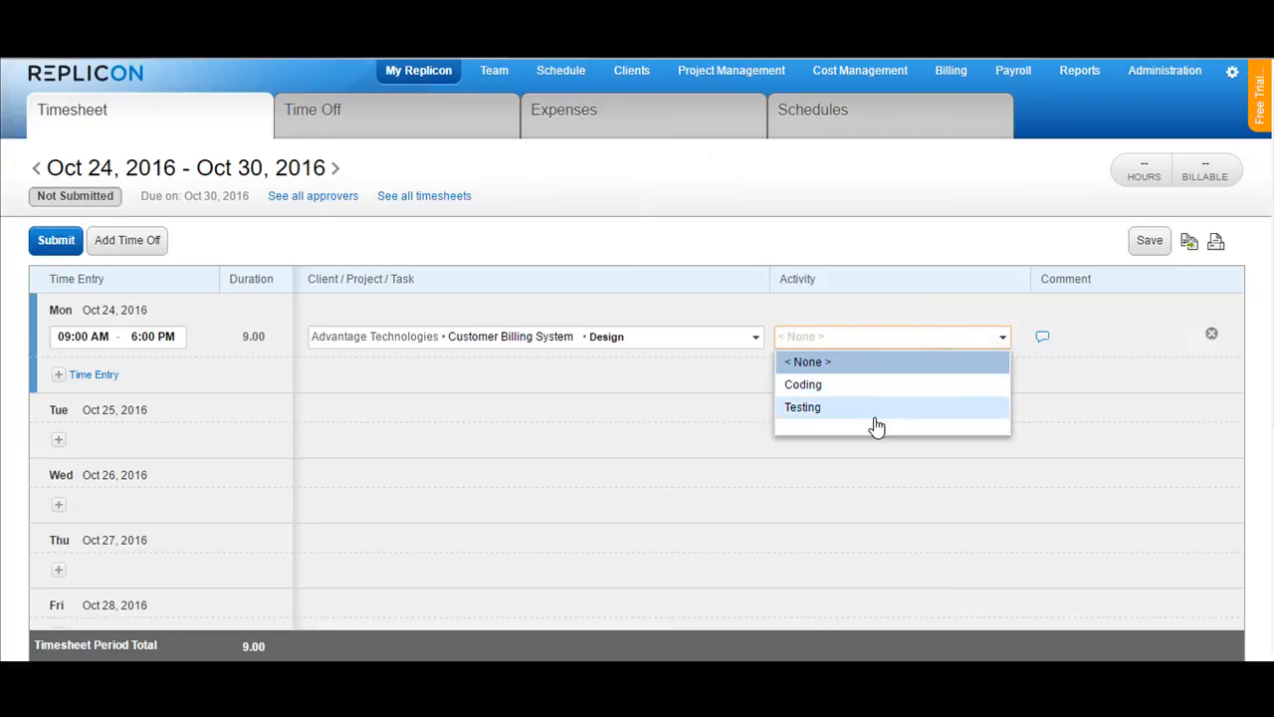
{"action": "left_click", "coordinate": [802, 406]}
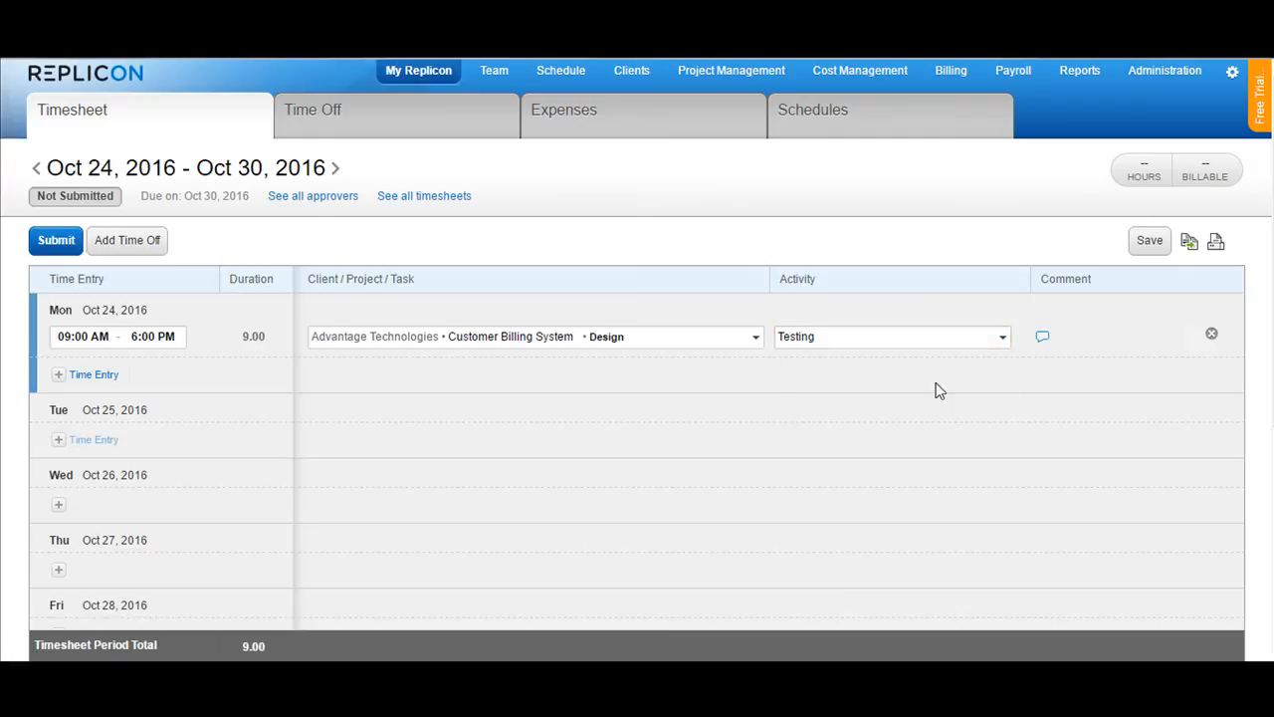
Add the comment 'Testing' to Monday's entry and save the timesheet
{"action": "left_click", "coordinate": [1043, 335]}
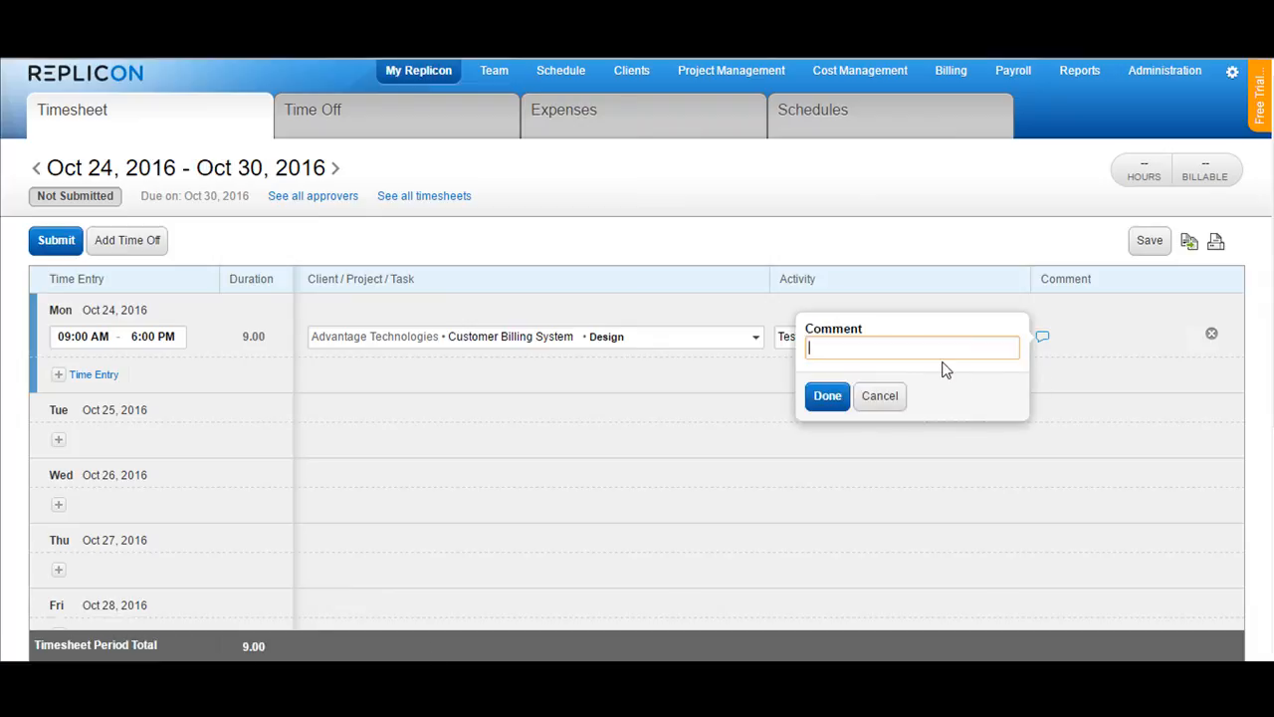
{"action": "type", "text": "Testin"}
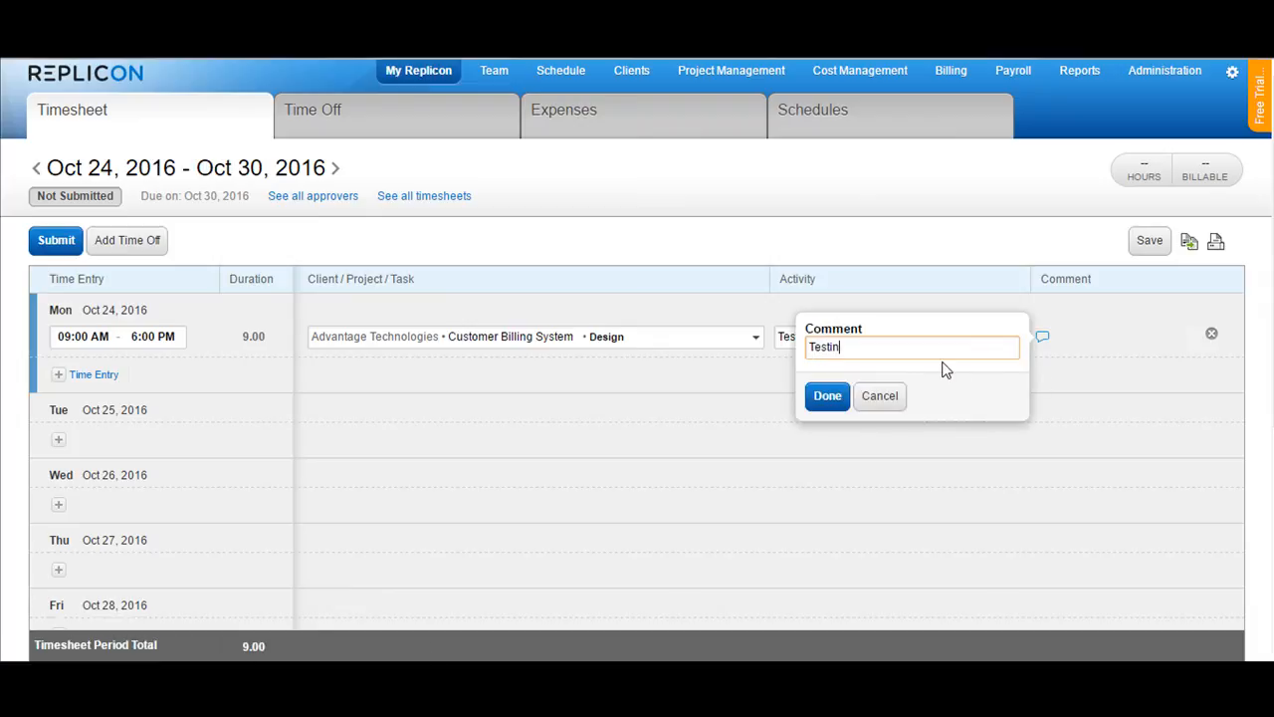
{"action": "left_click", "coordinate": [827, 396]}
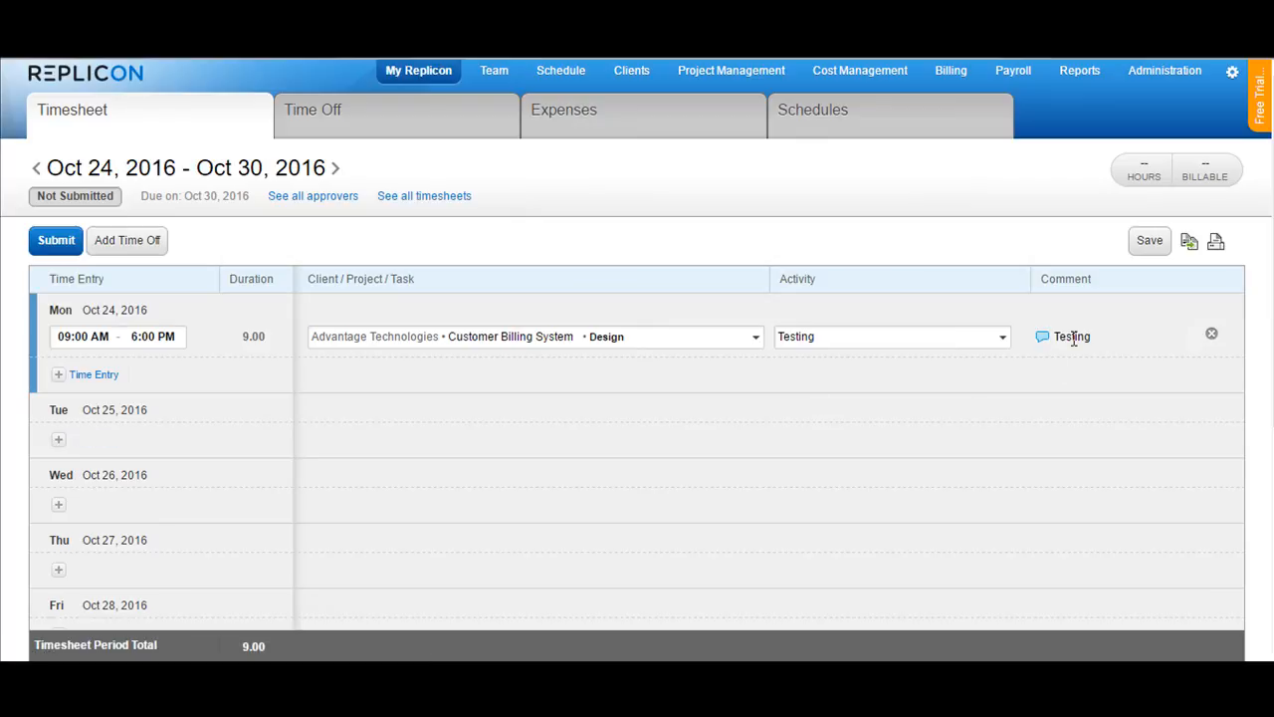
{"action": "scroll", "scroll_direction": "down", "scroll_amount": 3}
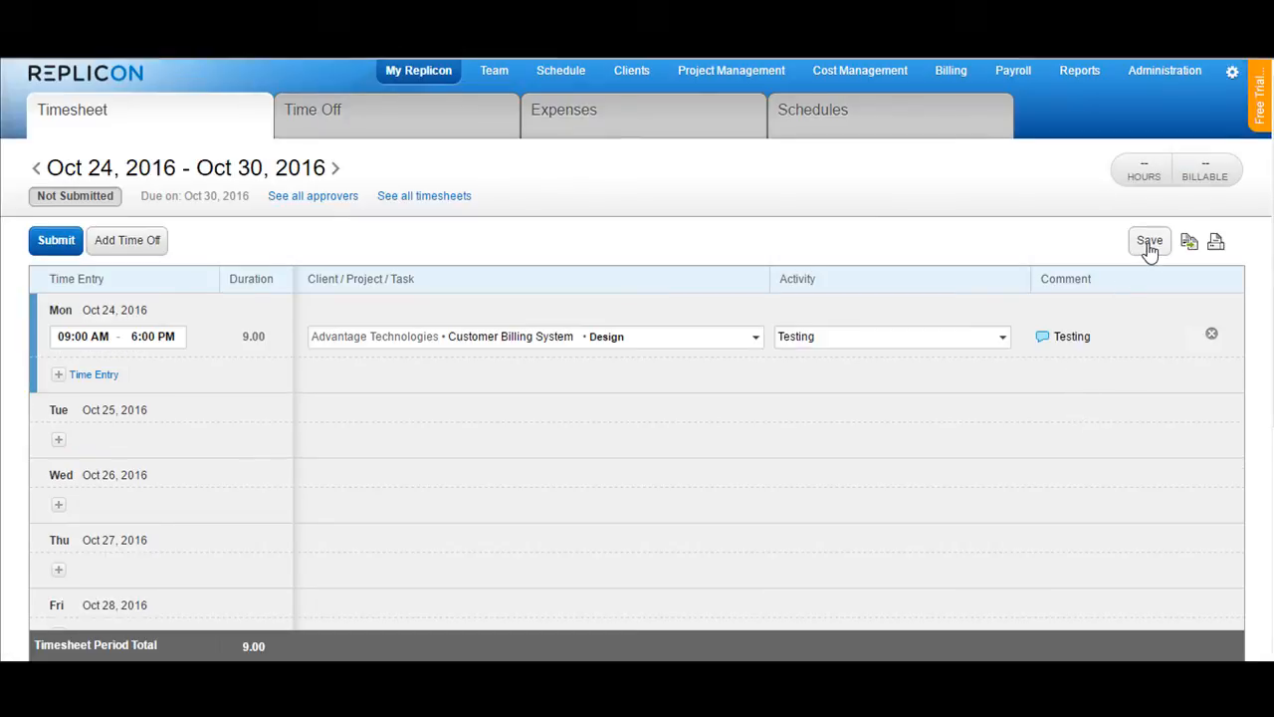
{"action": "left_click", "coordinate": [1149, 240]}
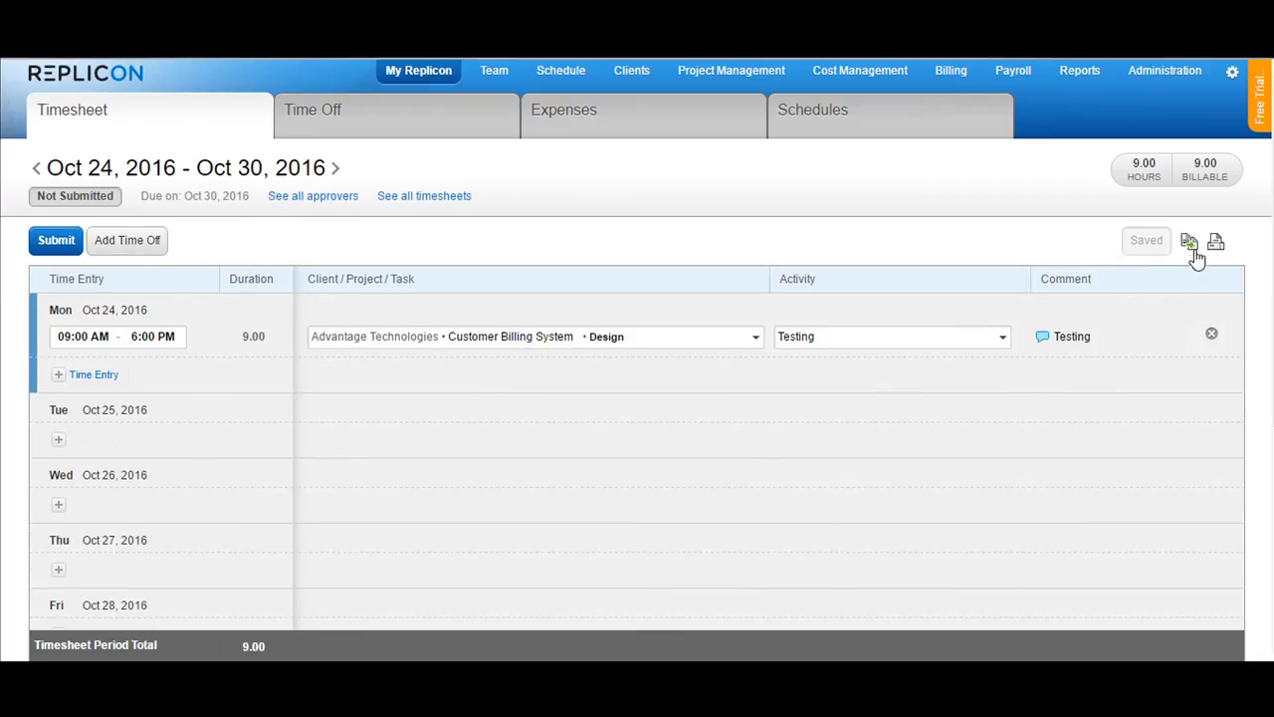
{"action": "mouse_move", "coordinate": [1201, 251]}
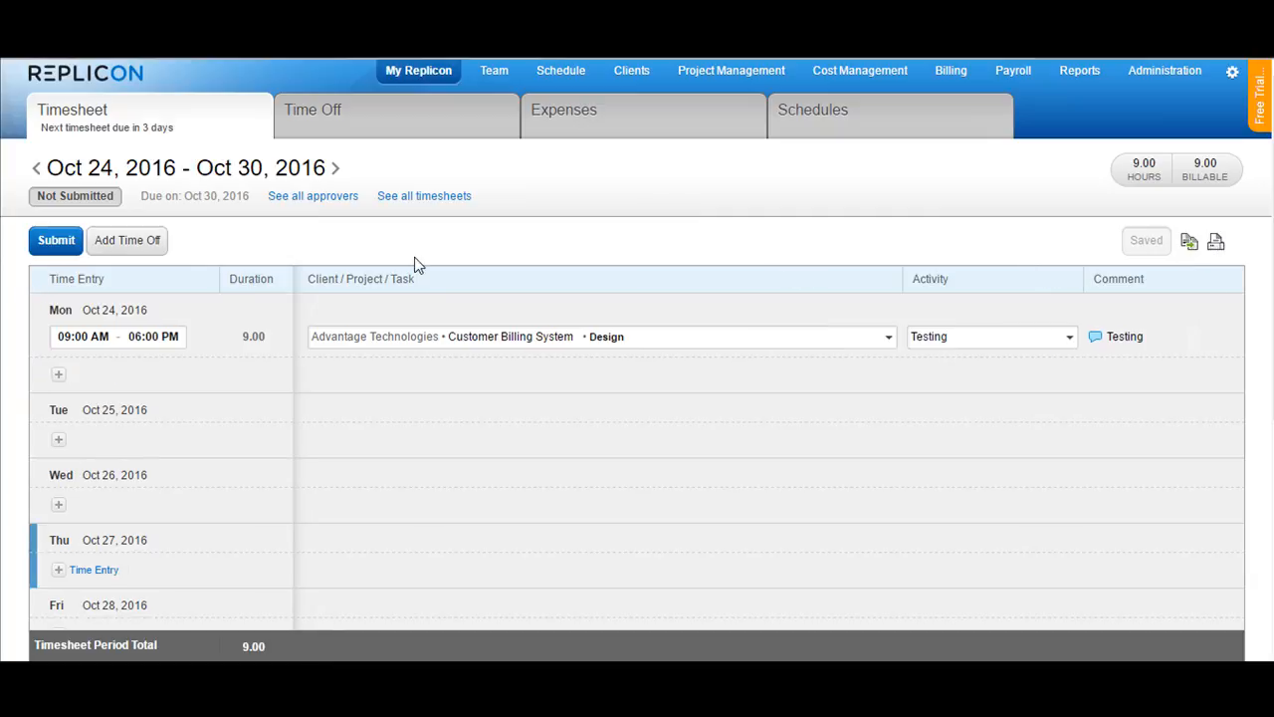
{"action": "mouse_move", "coordinate": [128, 240]}
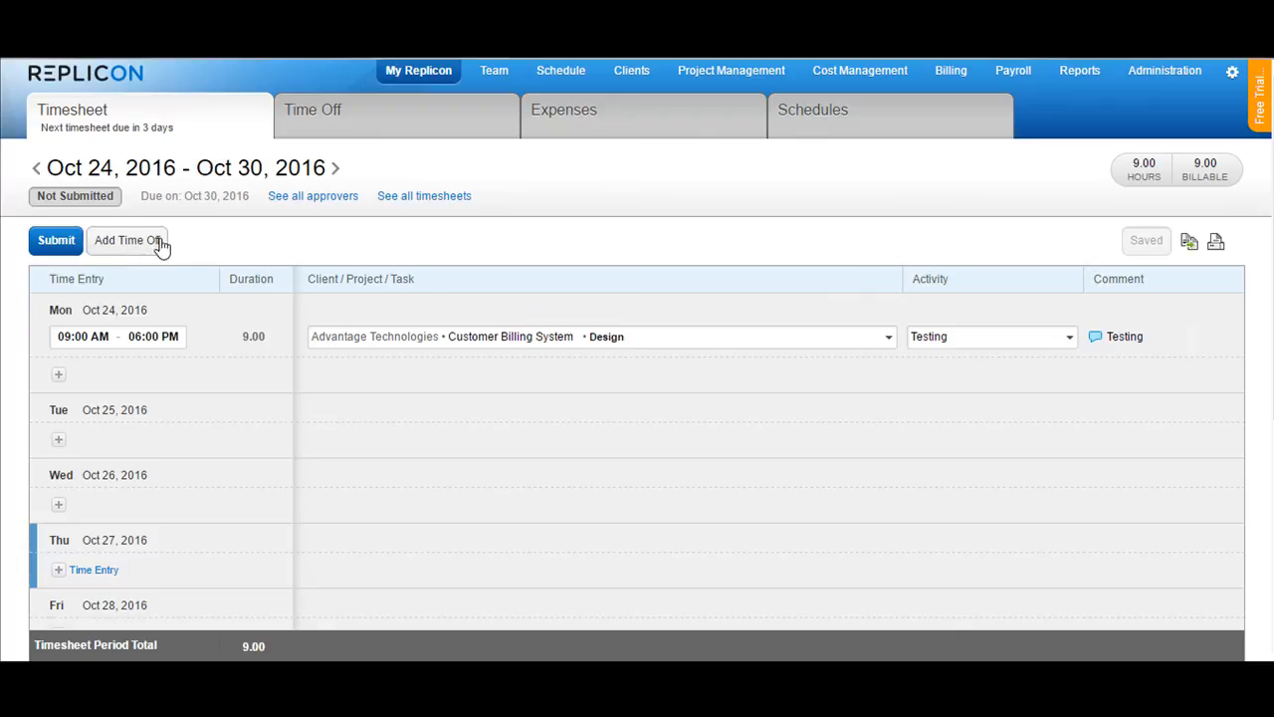
{"action": "mouse_move", "coordinate": [144, 247]}
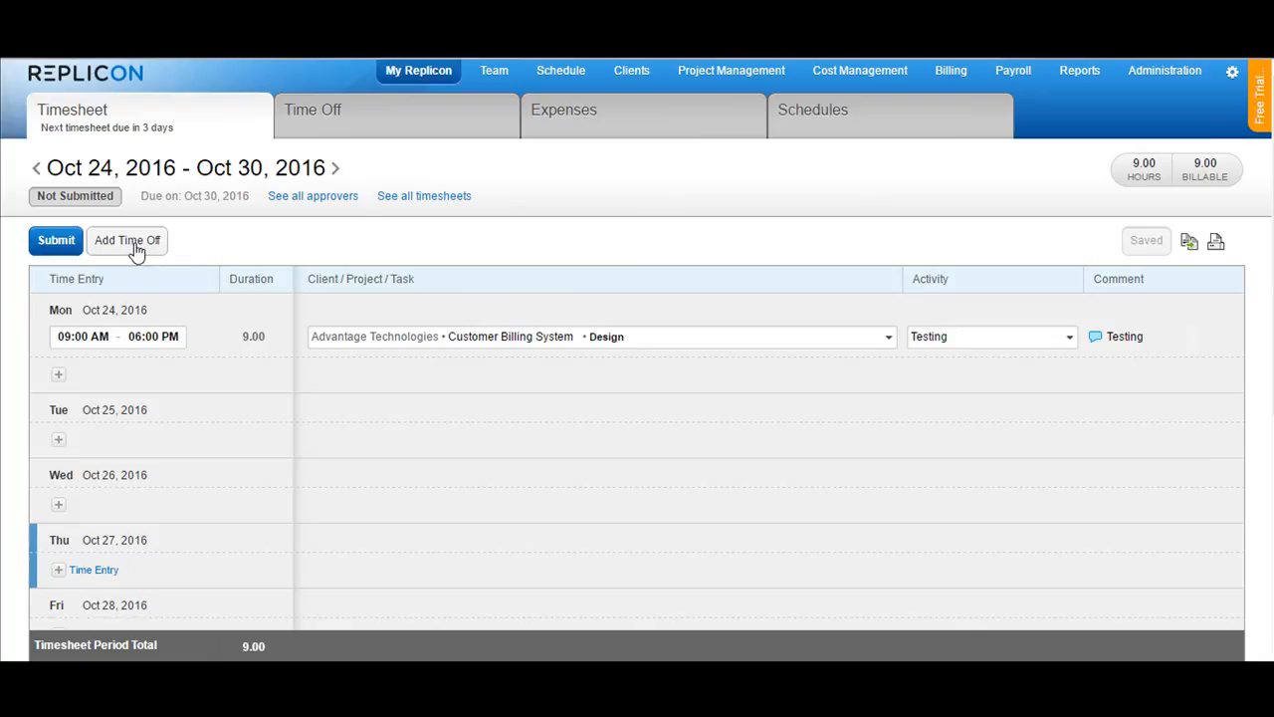
{"action": "left_click", "coordinate": [127, 239]}
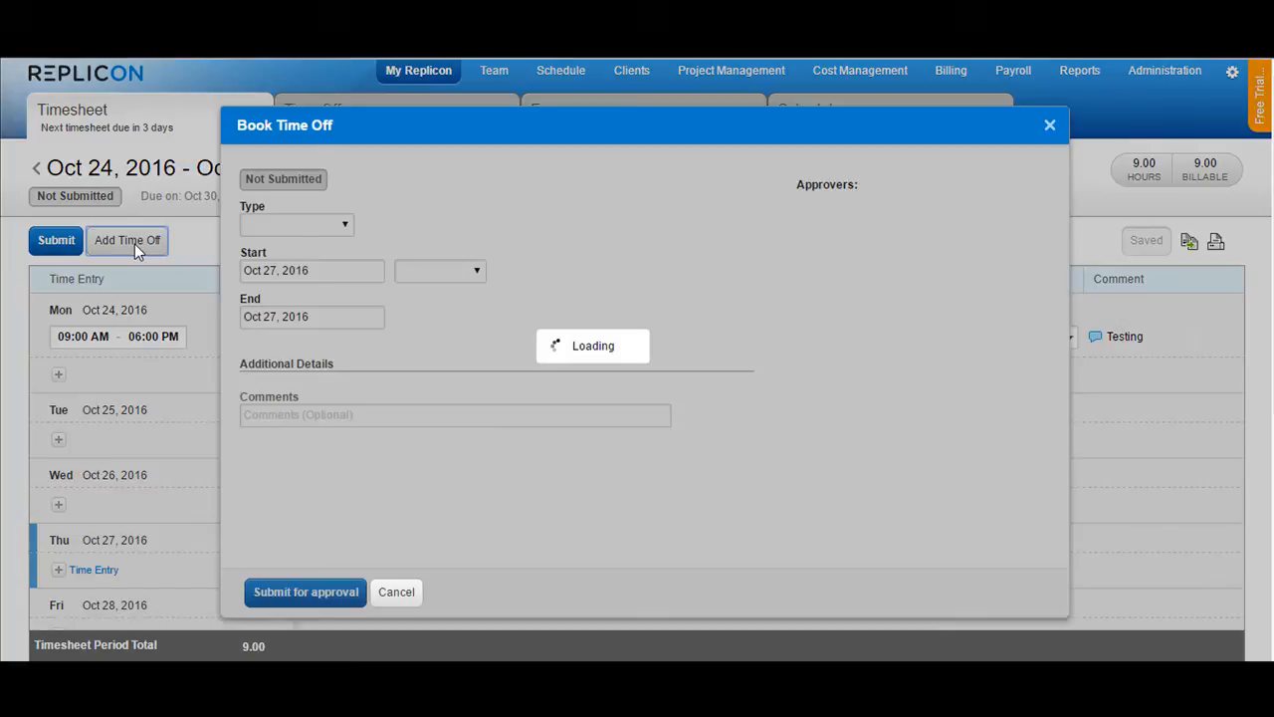
{"action": "left_click", "coordinate": [295, 224]}
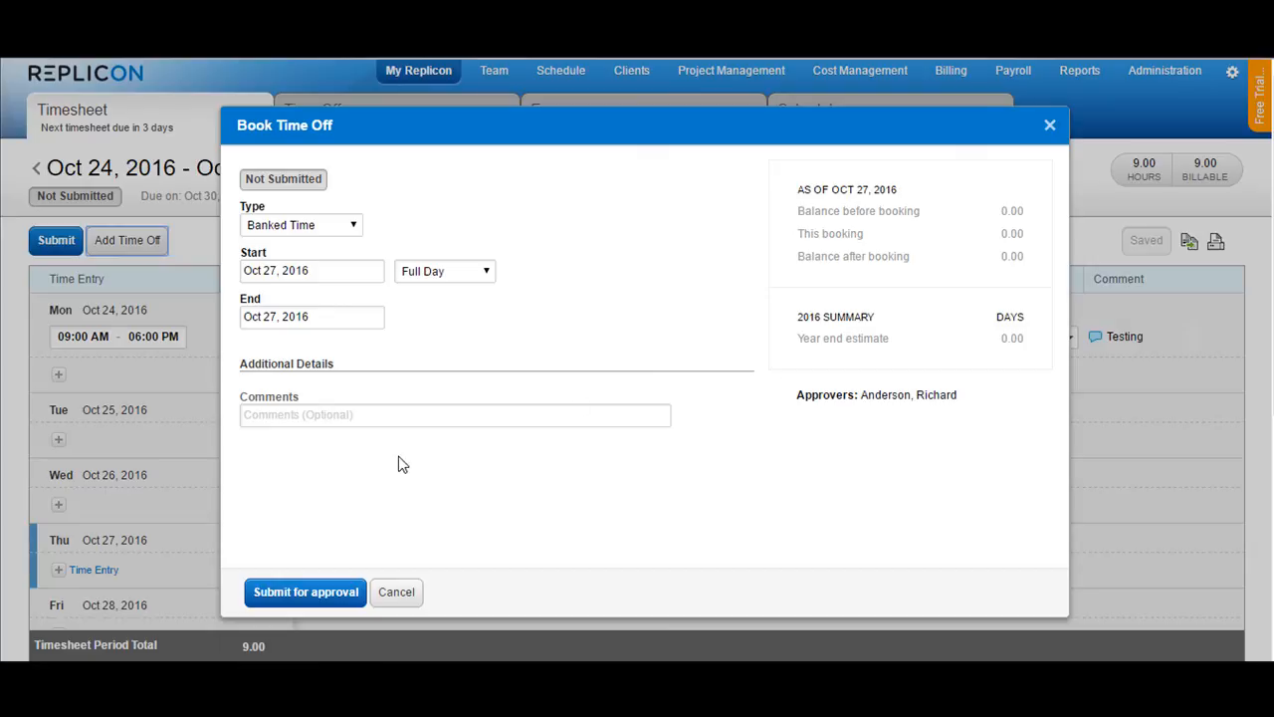
{"action": "mouse_move", "coordinate": [396, 591]}
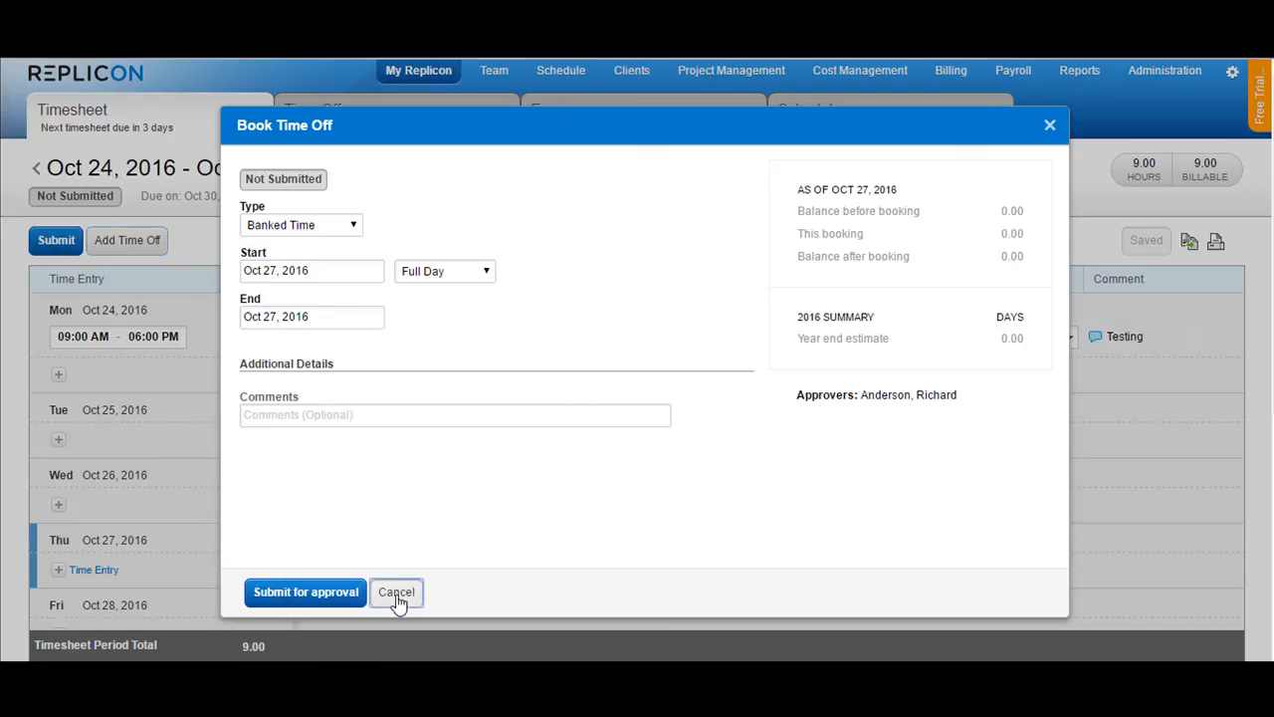
{"action": "left_click", "coordinate": [396, 592]}
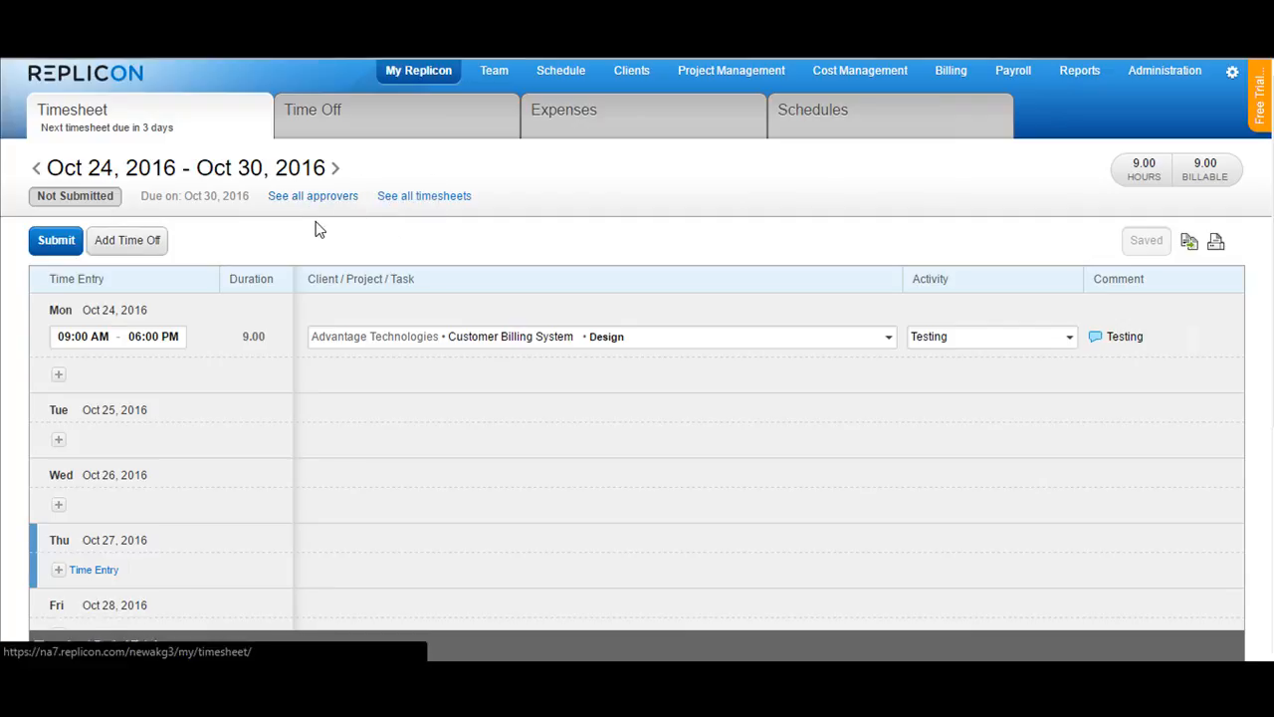
{"action": "mouse_move", "coordinate": [424, 195]}
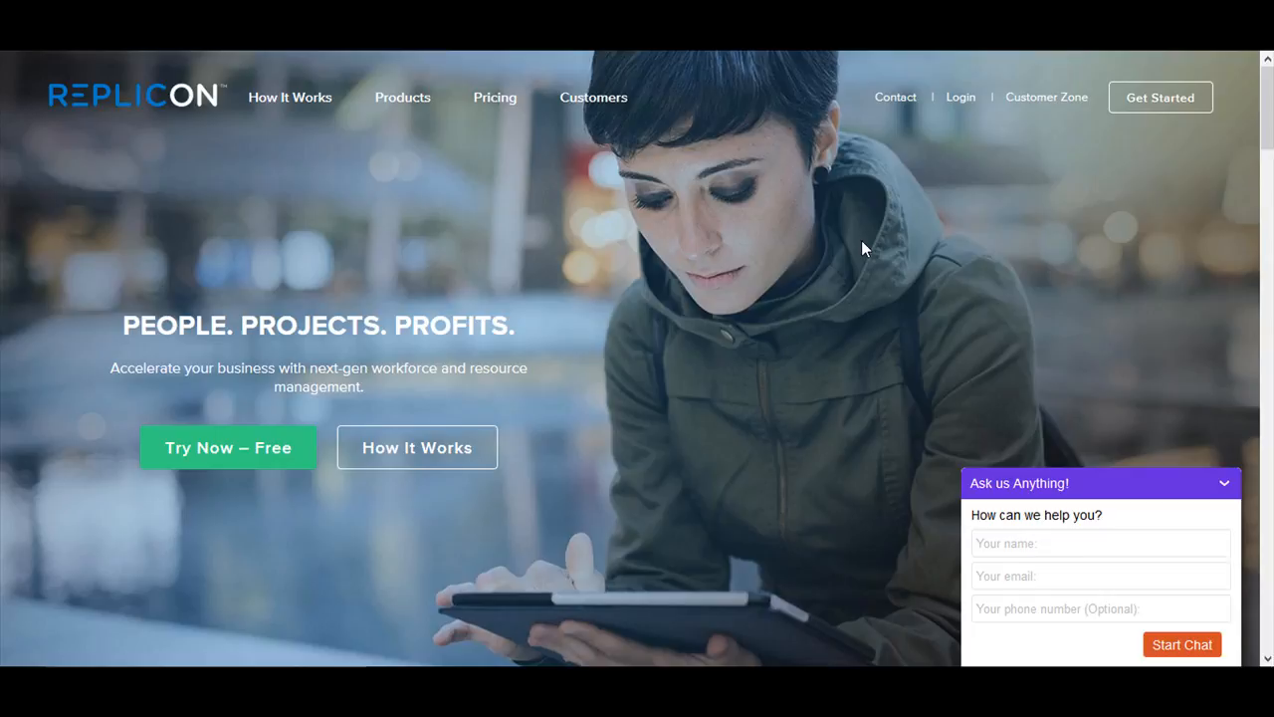
{"action": "mouse_move", "coordinate": [1016, 143]}
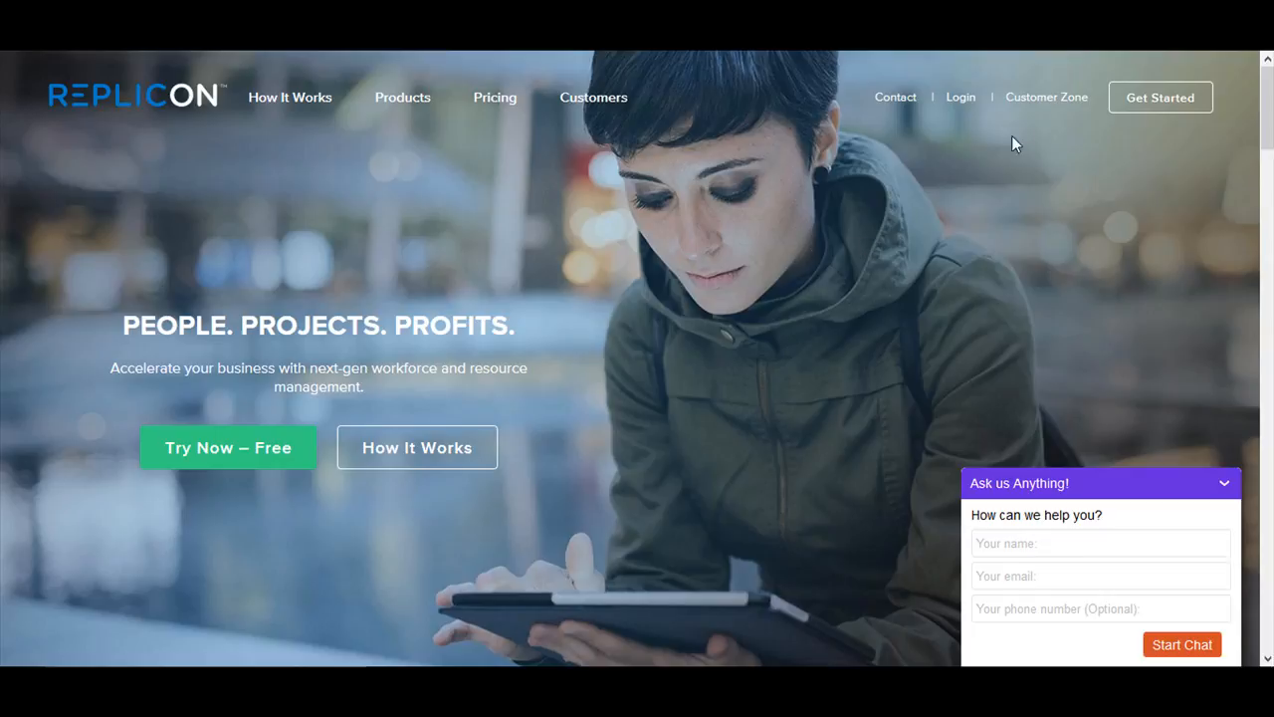
{"action": "mouse_move", "coordinate": [1046, 96]}
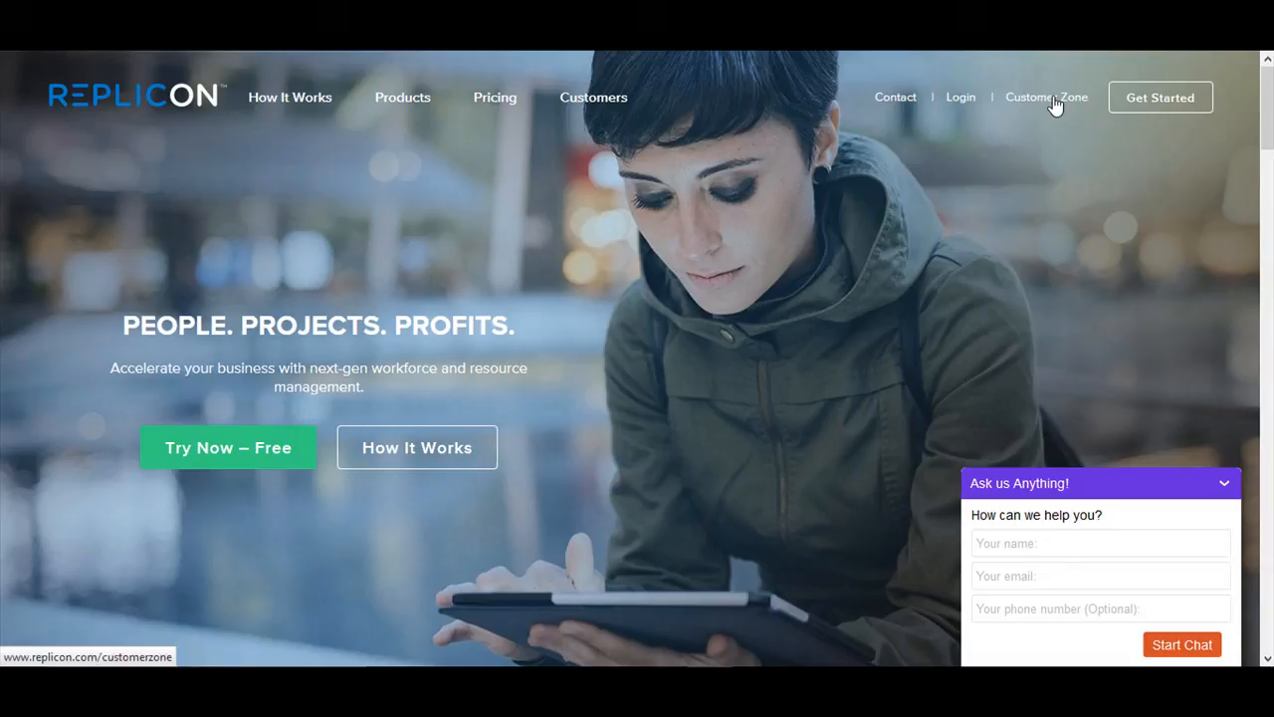
Go to Customer Zone and open the Replicon Community recent conversations page
{"action": "left_click", "coordinate": [1046, 96]}
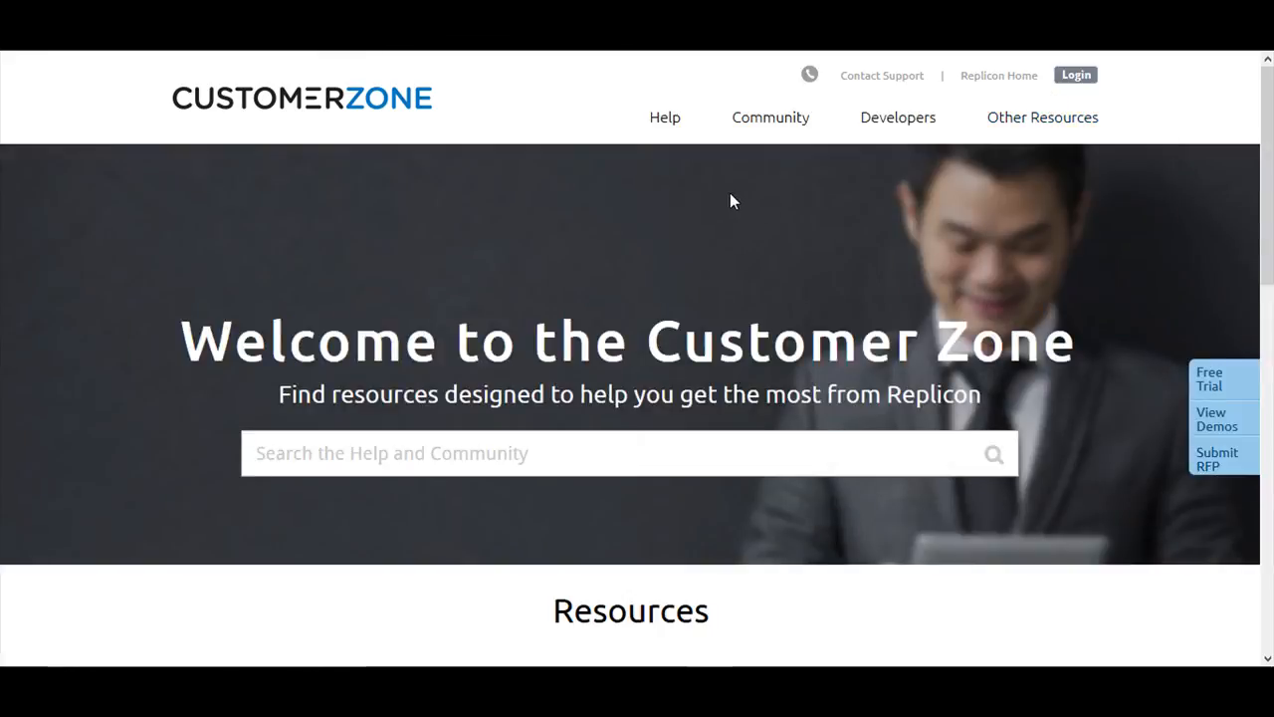
{"action": "left_click", "coordinate": [769, 117]}
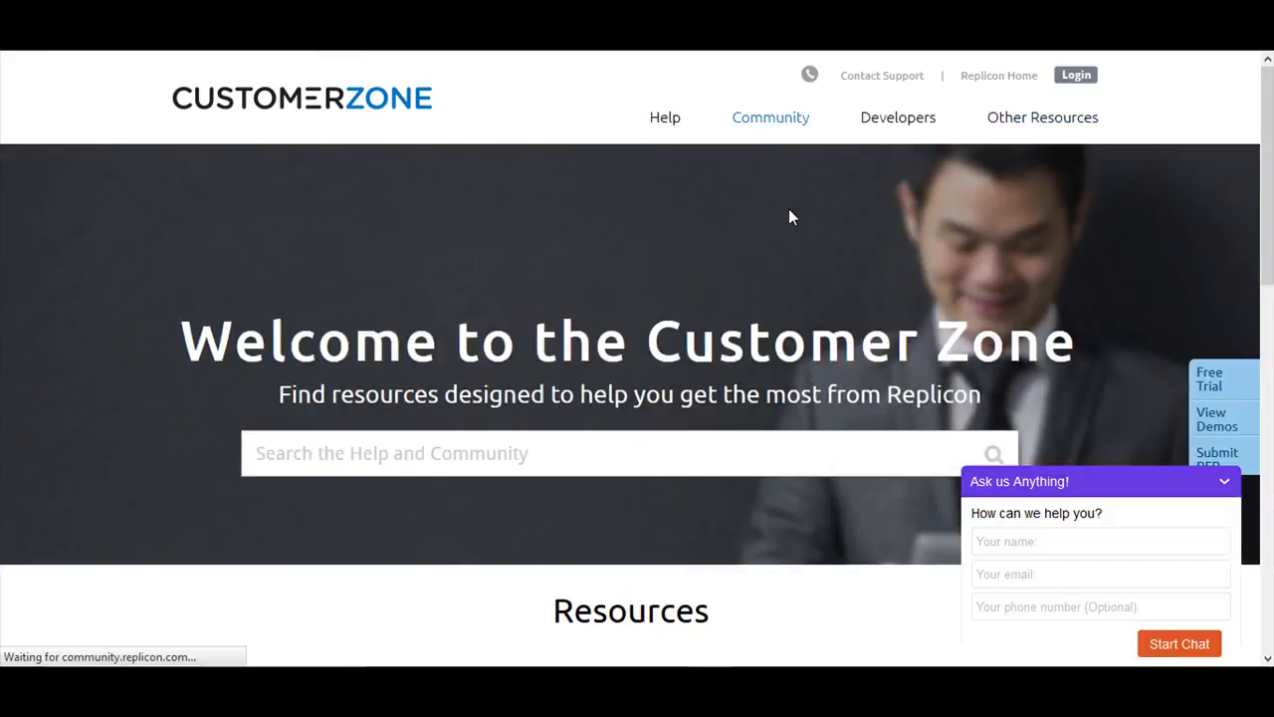
{"action": "left_click", "coordinate": [769, 116]}
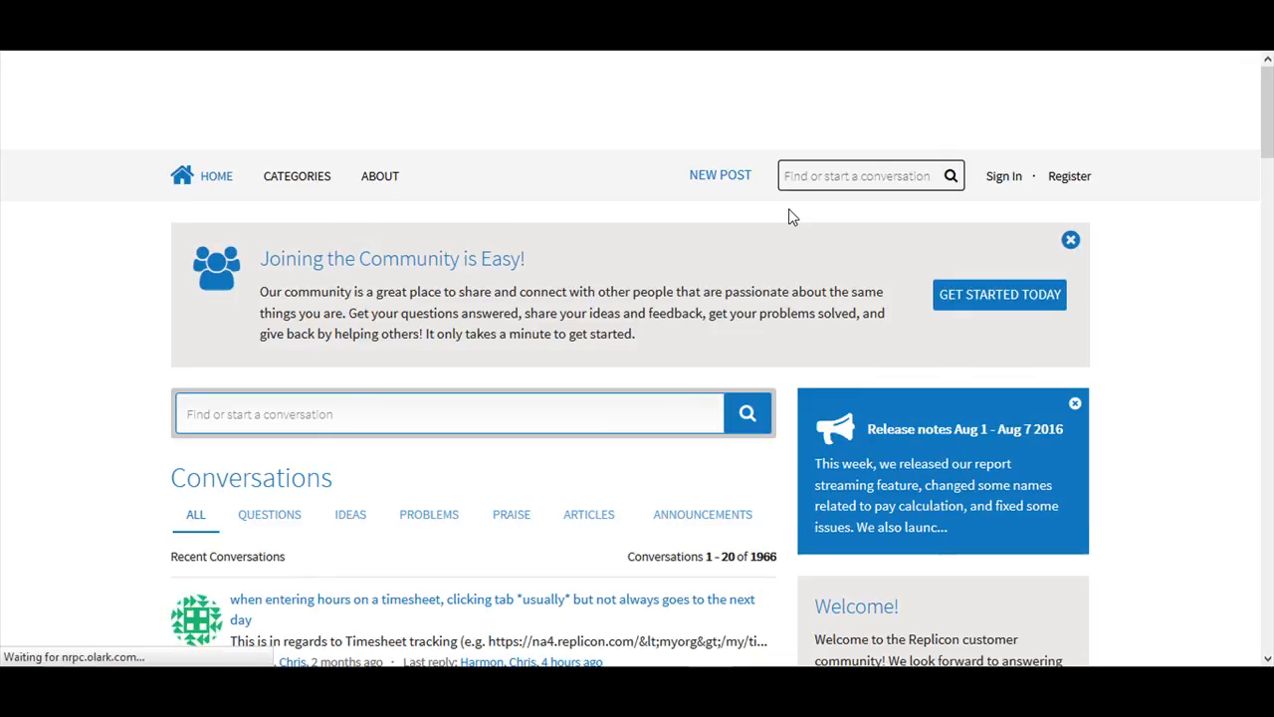